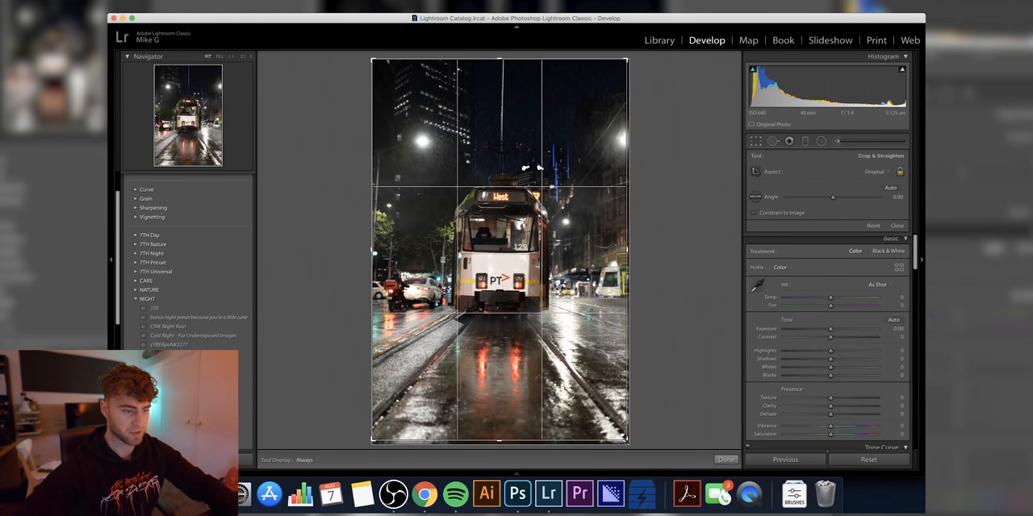
- Frame the tram in a tall portrait crop with the angle corrected
{"action": "left_click_drag", "start_coordinate": [832, 197], "coordinate": [826, 196]}
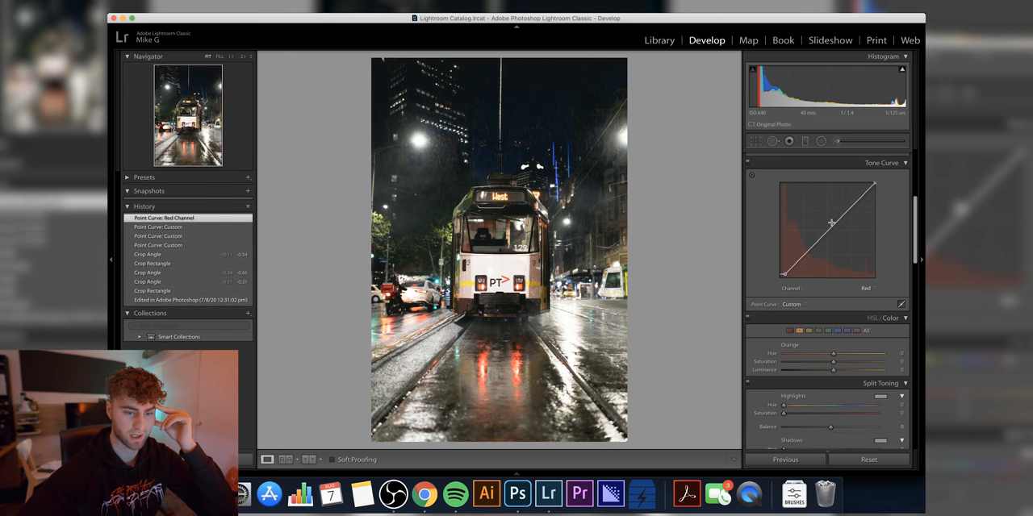
- Reshape the red, blue and green channel curves for a cooler colour cast
{"action": "left_click_drag", "start_coordinate": [829, 222], "coordinate": [847, 200]}
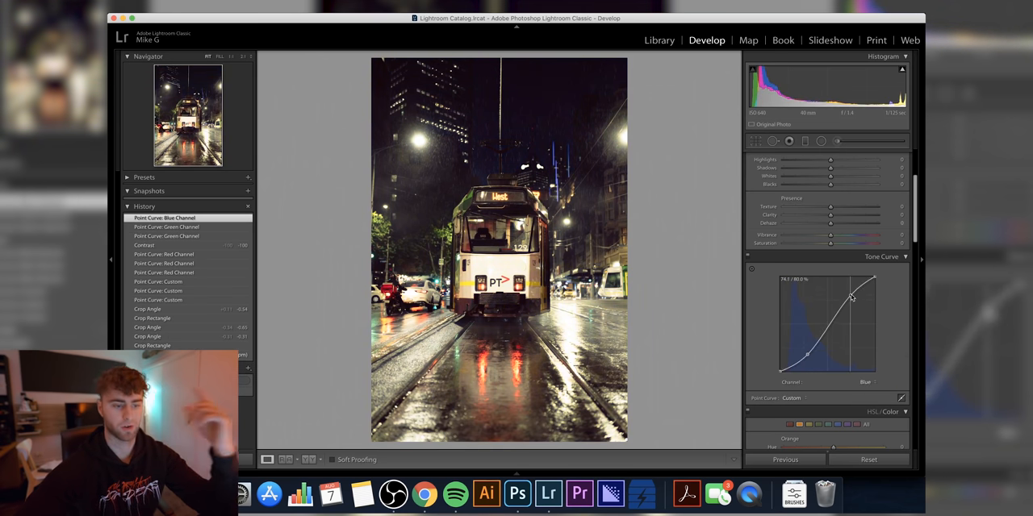
{"action": "left_click_drag", "start_coordinate": [852, 297], "coordinate": [848, 290]}
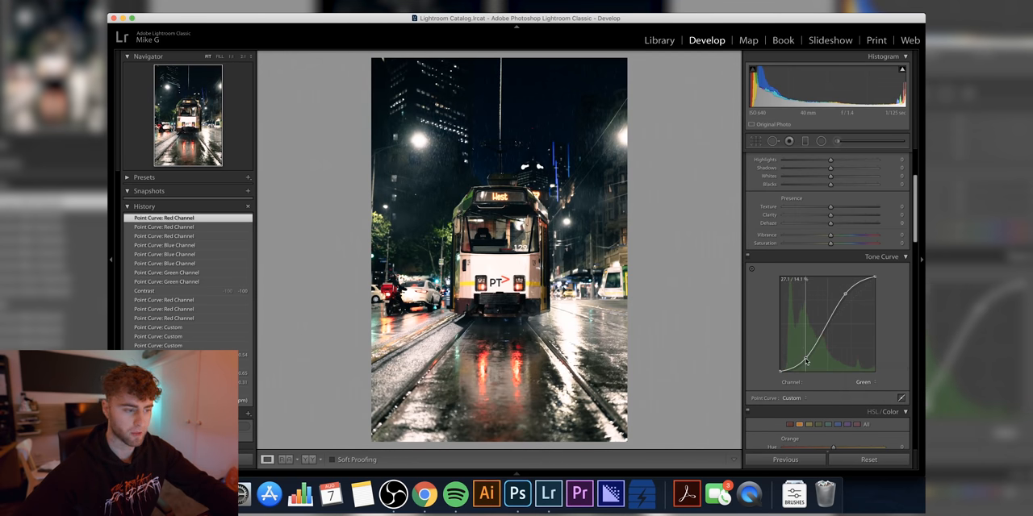
{"action": "left_click_drag", "start_coordinate": [805, 362], "coordinate": [805, 358]}
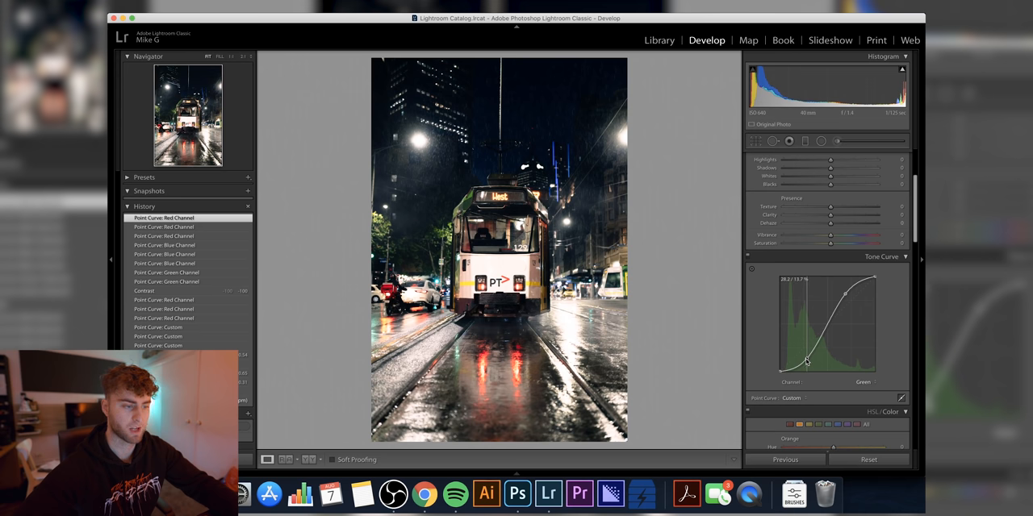
- Return to the blue channel curve and pull it down further to deepen the cool cast
{"action": "left_click", "coordinate": [790, 381]}
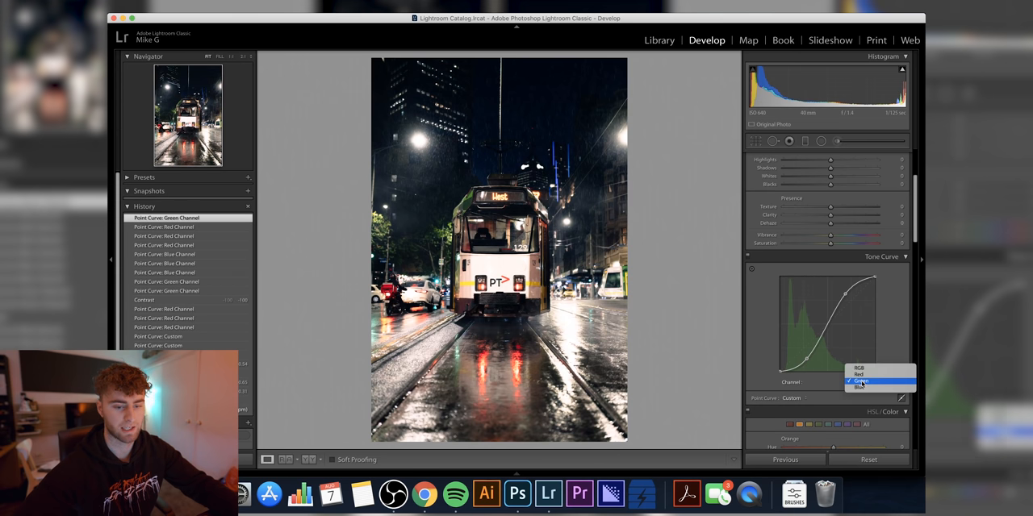
{"action": "left_click", "coordinate": [859, 388]}
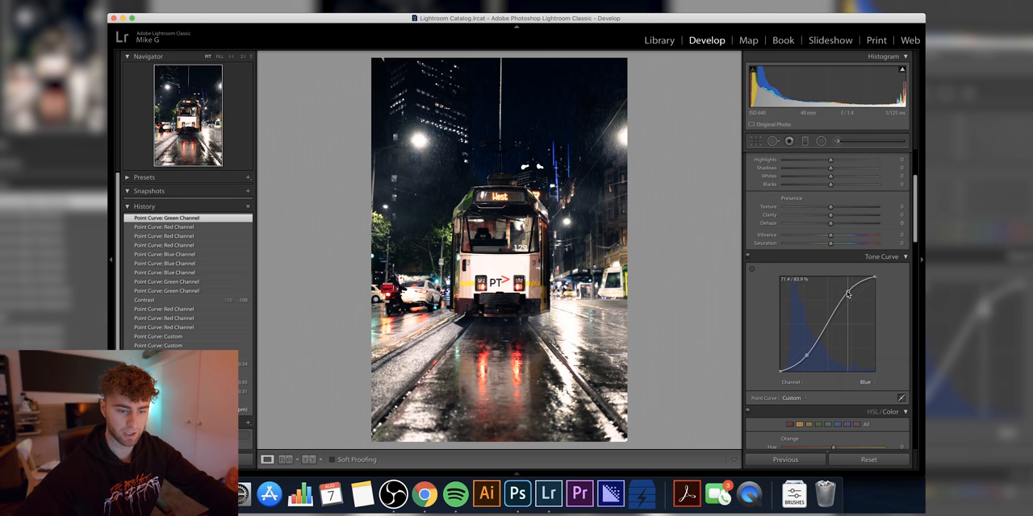
{"action": "left_click_drag", "start_coordinate": [848, 294], "coordinate": [847, 295]}
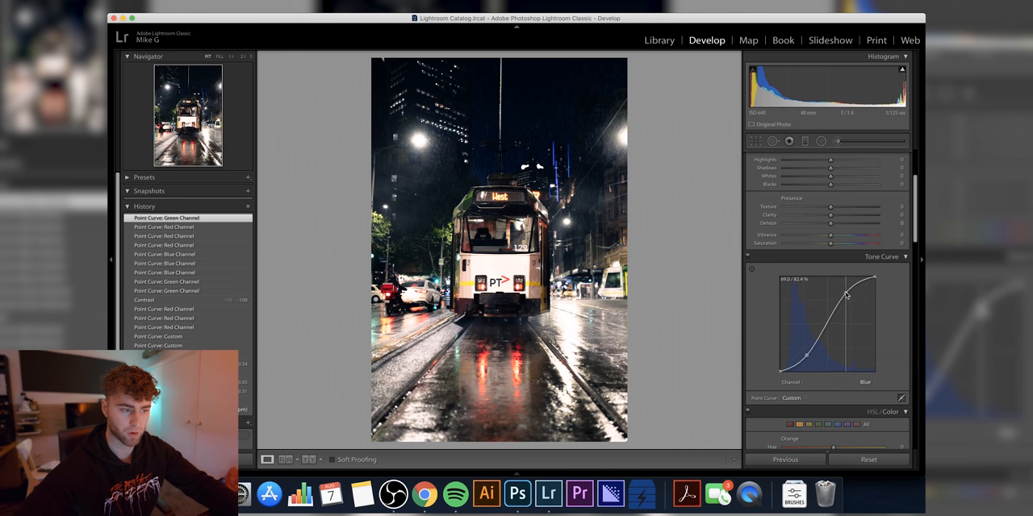
{"action": "left_click_drag", "start_coordinate": [847, 293], "coordinate": [803, 355]}
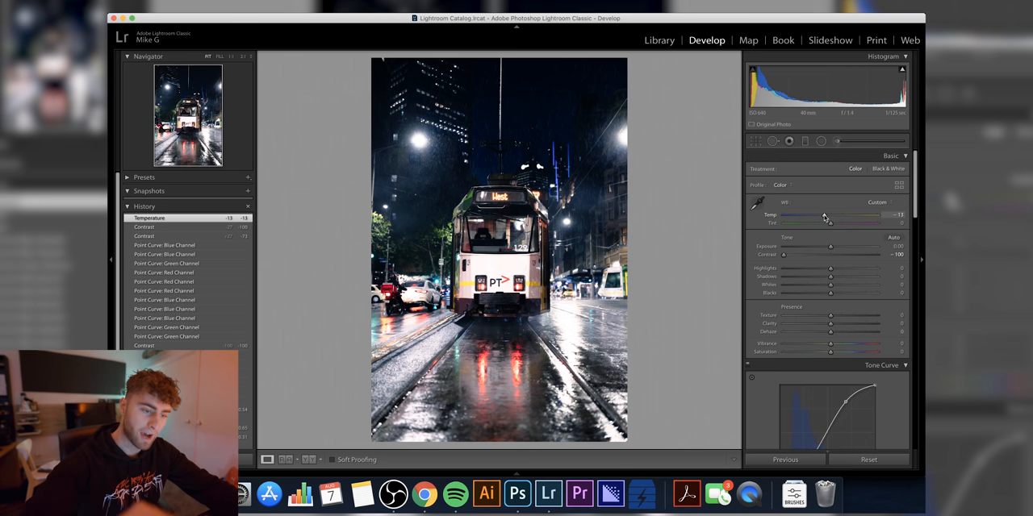
- Cool the white balance temperature and adjust red saturation and clarity
{"action": "left_click_drag", "start_coordinate": [831, 215], "coordinate": [823, 215]}
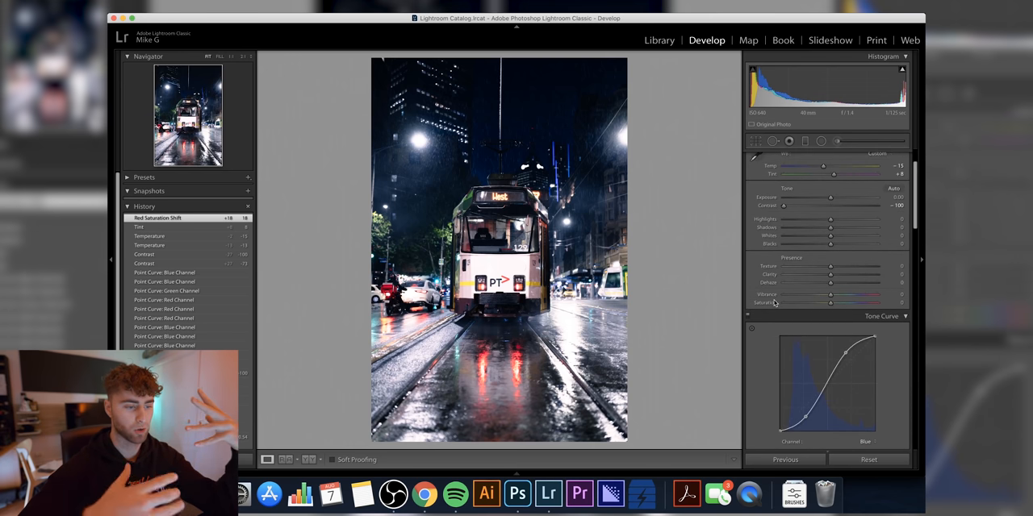
{"action": "left_click_drag", "start_coordinate": [830, 275], "coordinate": [852, 274]}
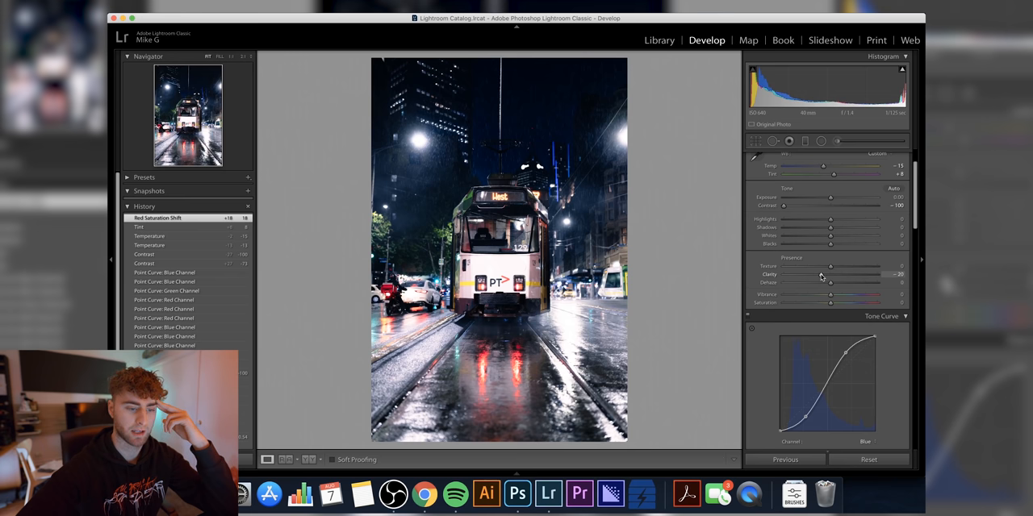
{"action": "left_click_drag", "start_coordinate": [829, 274], "coordinate": [826, 274]}
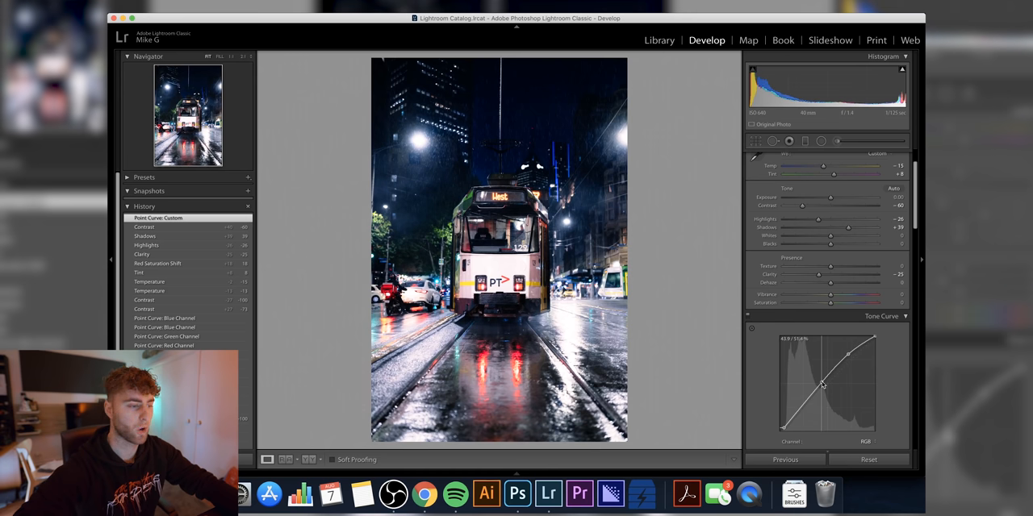
- Lift the RGB curve's black point for a hazy faded look, comparing against darker blacks before settling
{"action": "left_click_drag", "start_coordinate": [823, 386], "coordinate": [821, 380]}
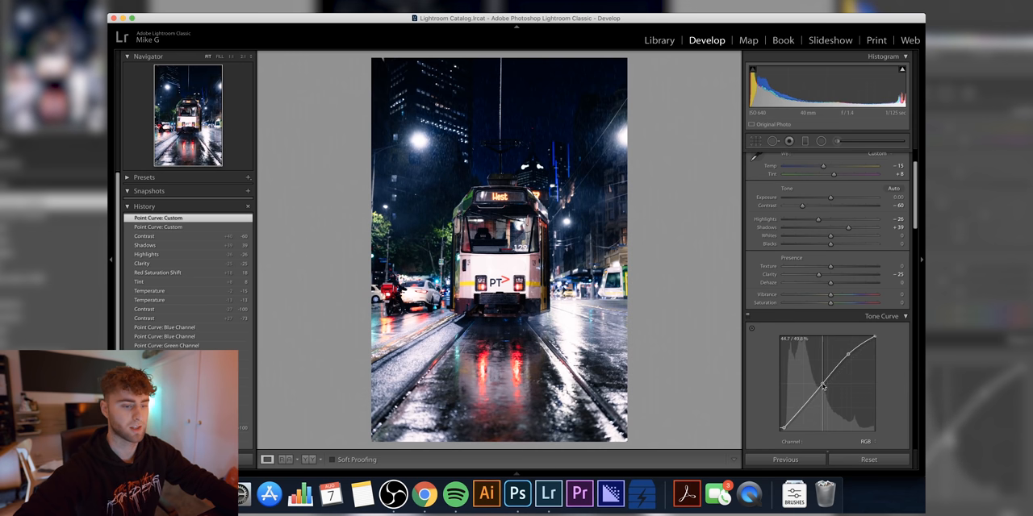
{"action": "left_click_drag", "start_coordinate": [823, 387], "coordinate": [815, 384]}
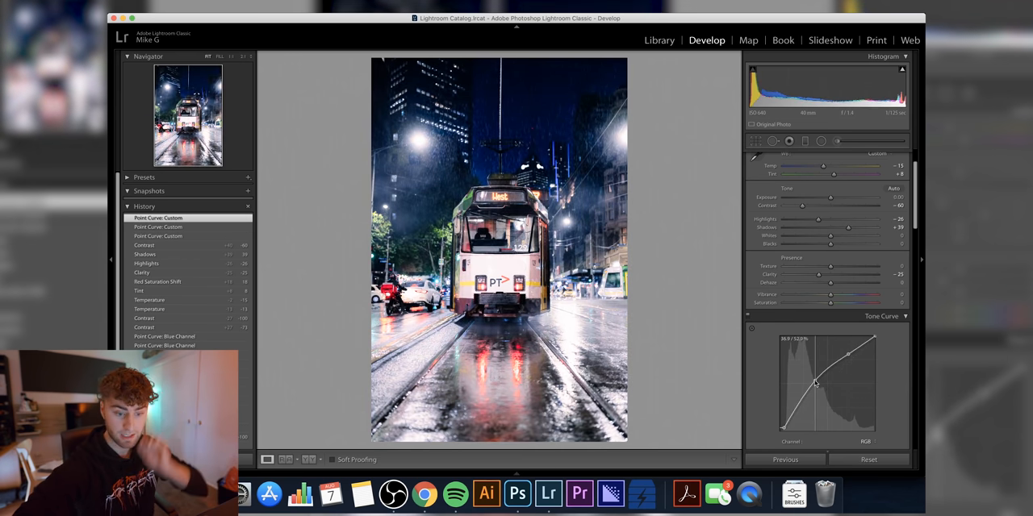
{"action": "left_click_drag", "start_coordinate": [815, 384], "coordinate": [826, 396]}
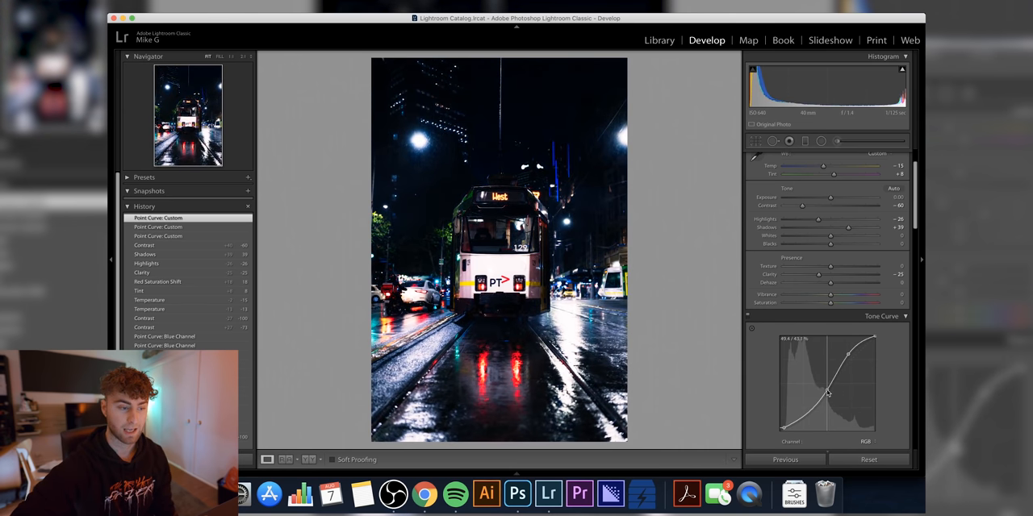
{"action": "left_click_drag", "start_coordinate": [829, 394], "coordinate": [815, 384]}
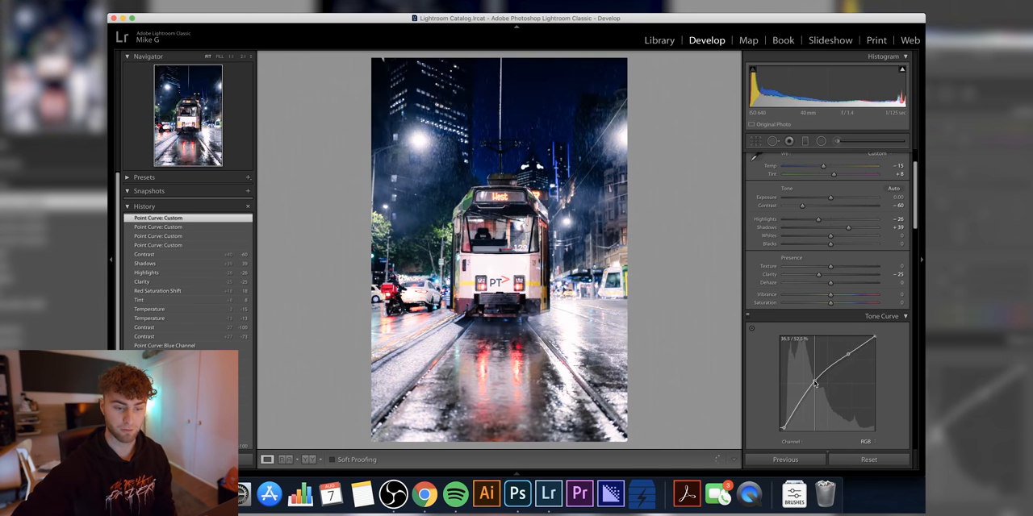
{"action": "left_click_drag", "start_coordinate": [815, 384], "coordinate": [826, 390]}
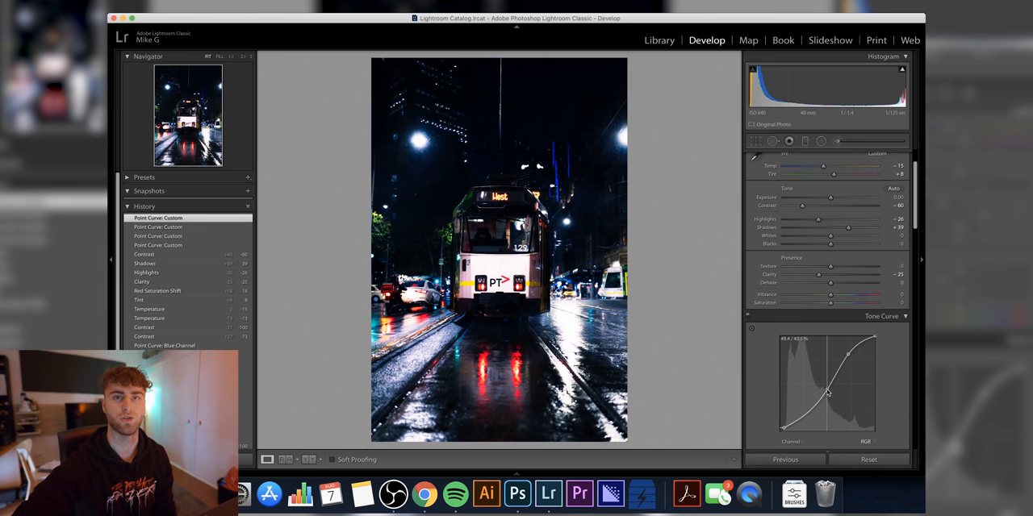
{"action": "left_click_drag", "start_coordinate": [827, 394], "coordinate": [820, 384]}
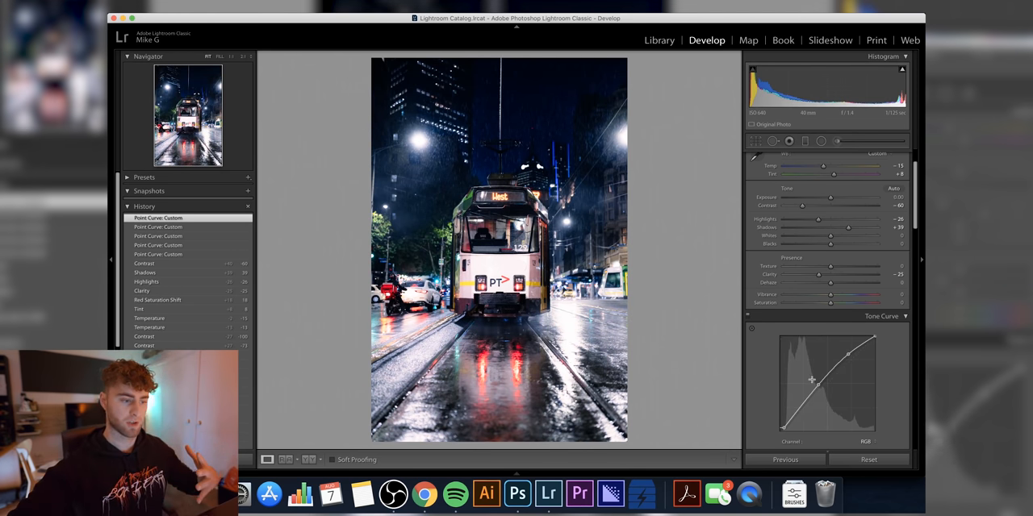
{"action": "mouse_move", "coordinate": [687, 271]}
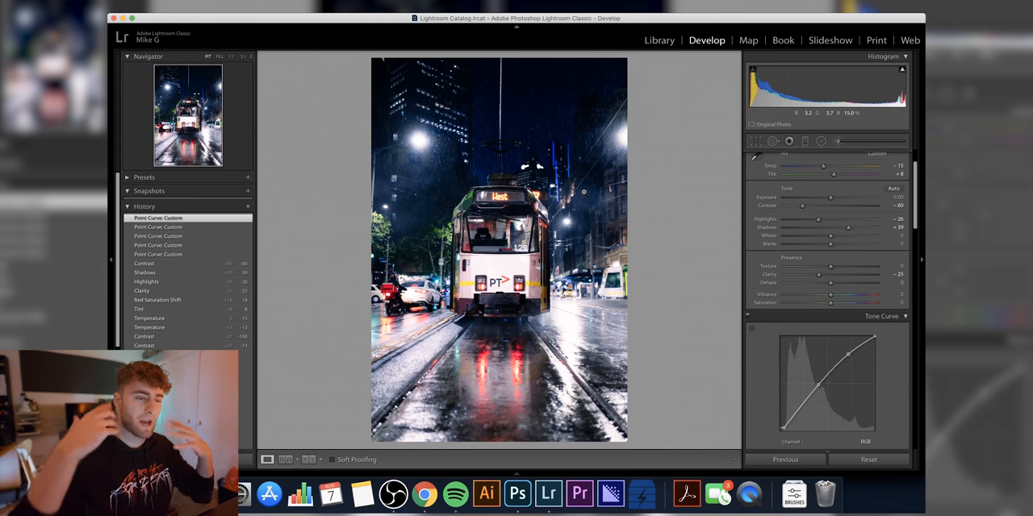
- In HSL/Color, lower the saturation of the blue tones
{"action": "scroll", "scroll_direction": "down", "scroll_amount": 3}
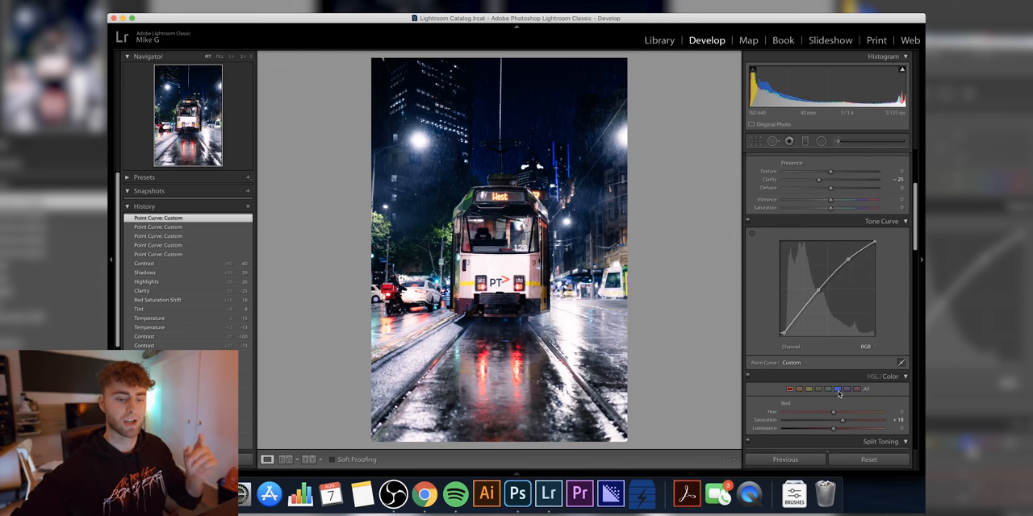
{"action": "left_click", "coordinate": [836, 389]}
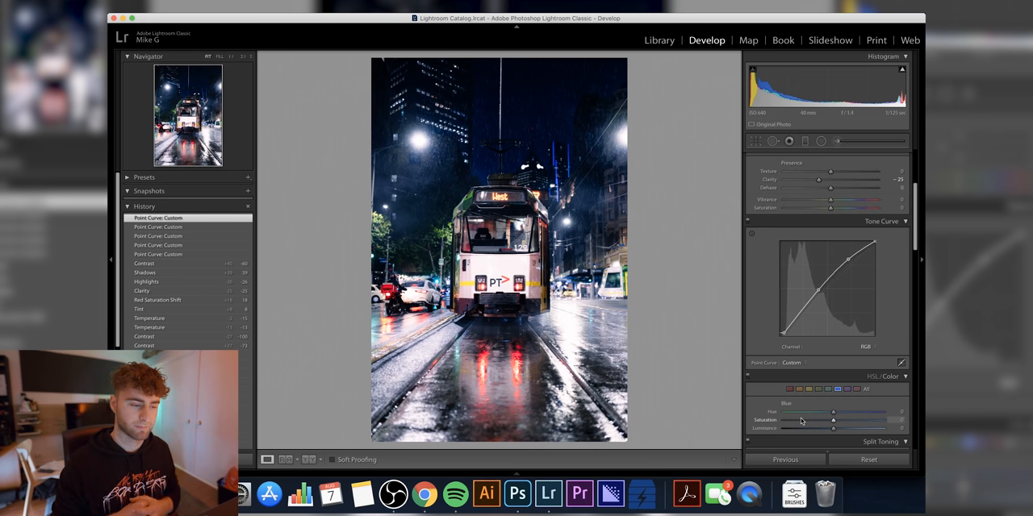
{"action": "left_click_drag", "start_coordinate": [832, 419], "coordinate": [807, 420]}
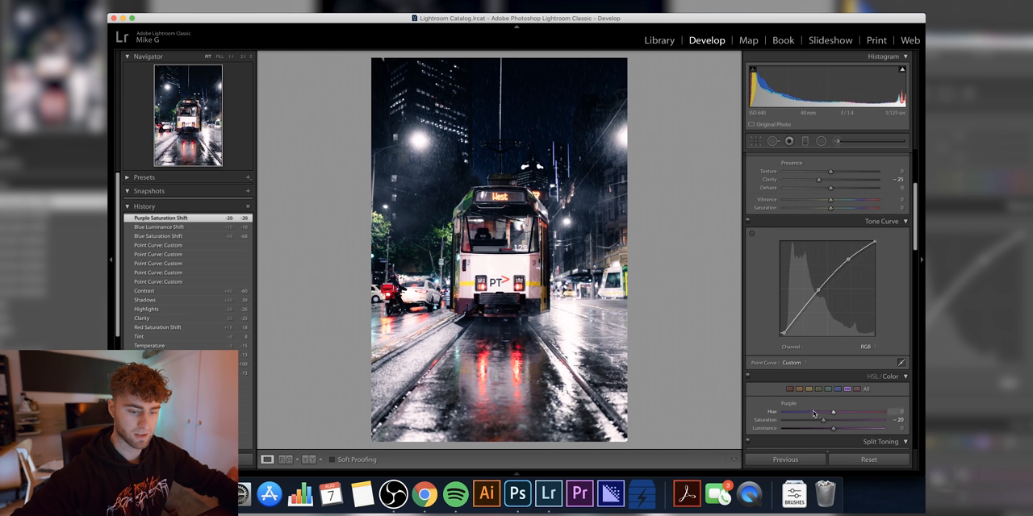
- Shift the purple tones' hue, saturation and luminance to strengthen the blue-purple grade
{"action": "left_click_drag", "start_coordinate": [833, 412], "coordinate": [897, 412]}
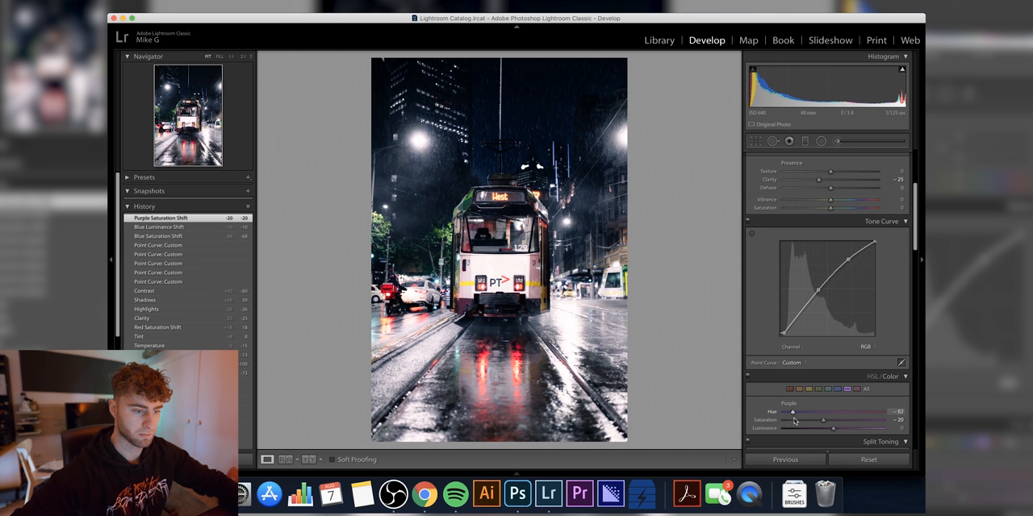
{"action": "left_click_drag", "start_coordinate": [815, 412], "coordinate": [823, 412]}
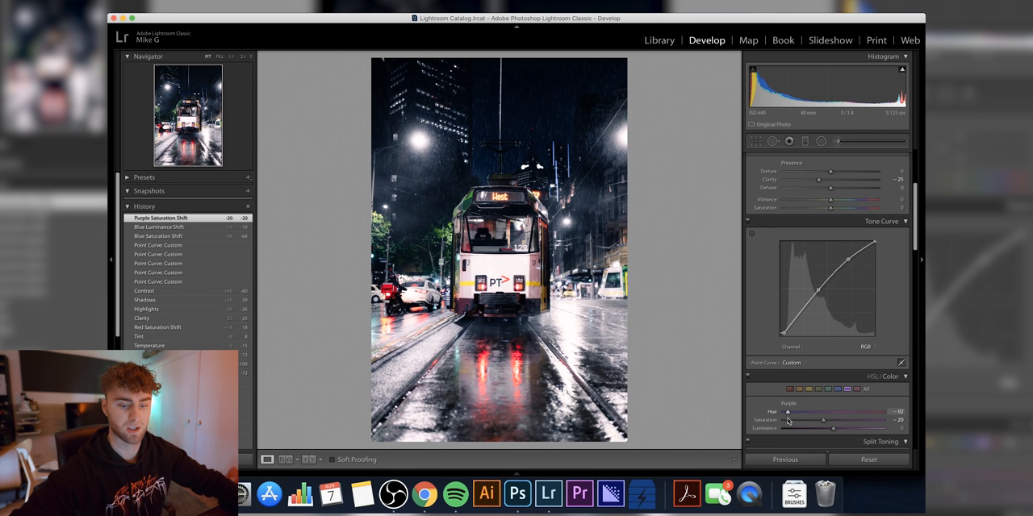
{"action": "left_click_drag", "start_coordinate": [787, 412], "coordinate": [784, 412]}
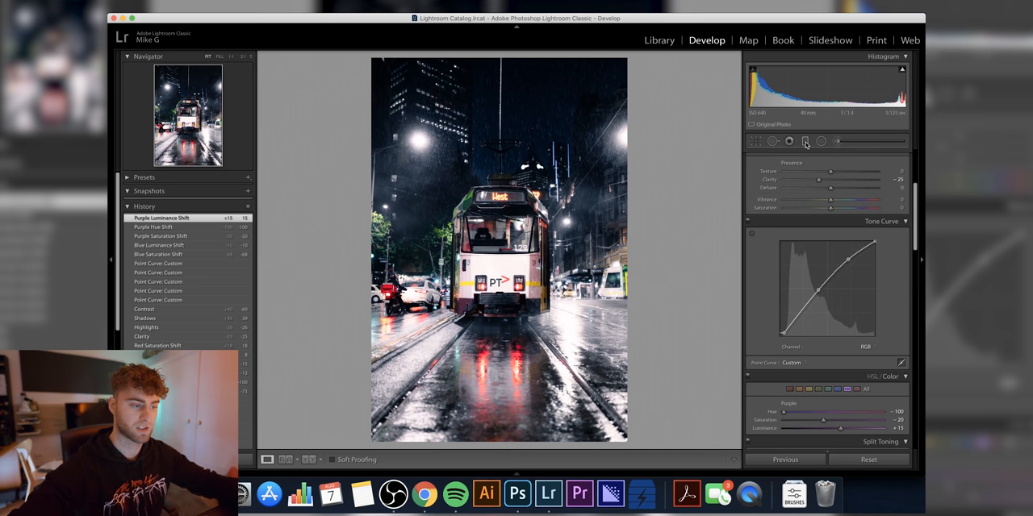
{"action": "mouse_move", "coordinate": [804, 142]}
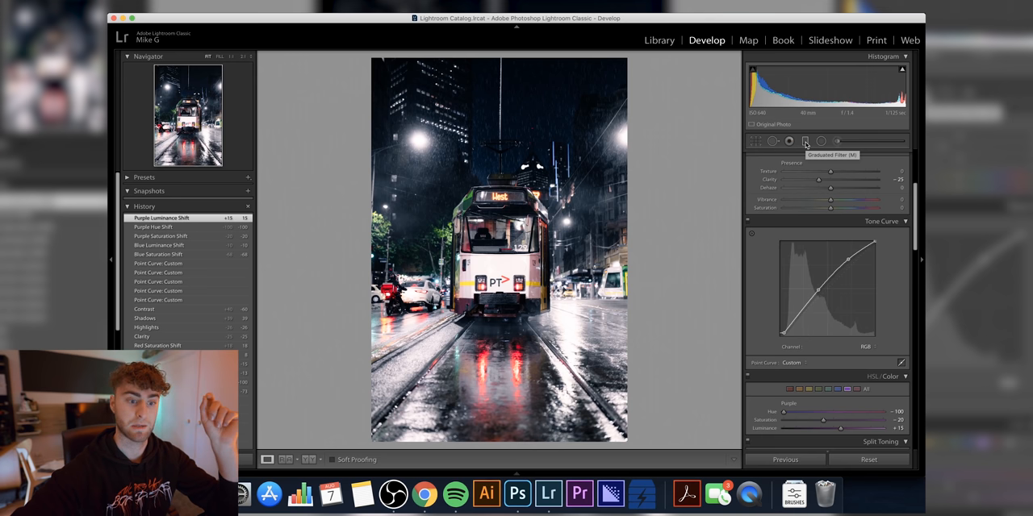
- Add a graduated filter across the photo with lowered exposure to darken the surroundings
{"action": "left_click", "coordinate": [804, 142]}
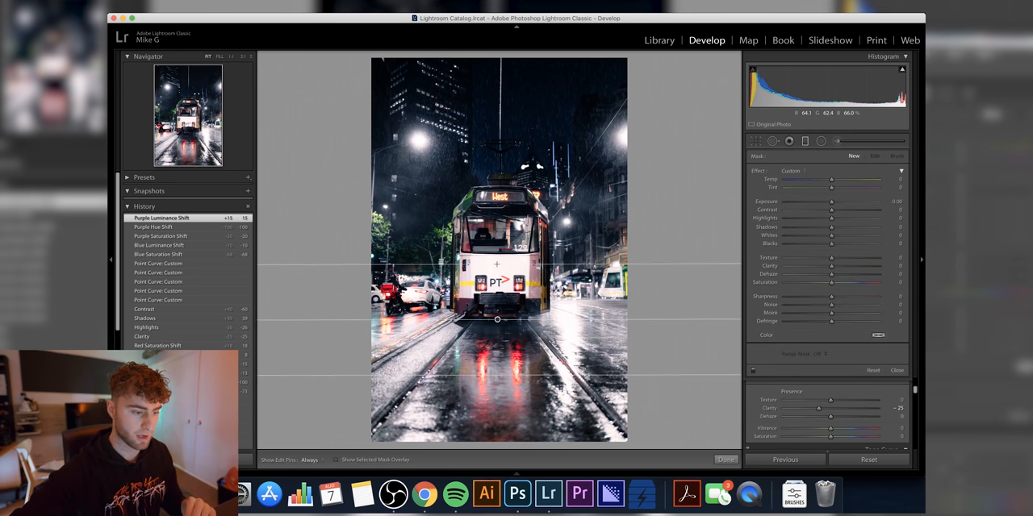
{"action": "left_click_drag", "start_coordinate": [831, 201], "coordinate": [807, 201]}
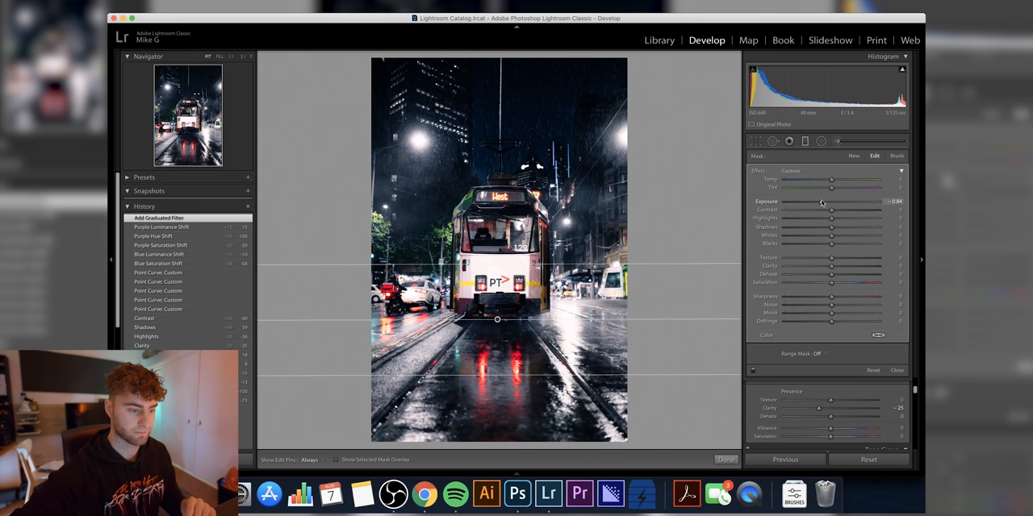
{"action": "left_click_drag", "start_coordinate": [830, 202], "coordinate": [820, 201]}
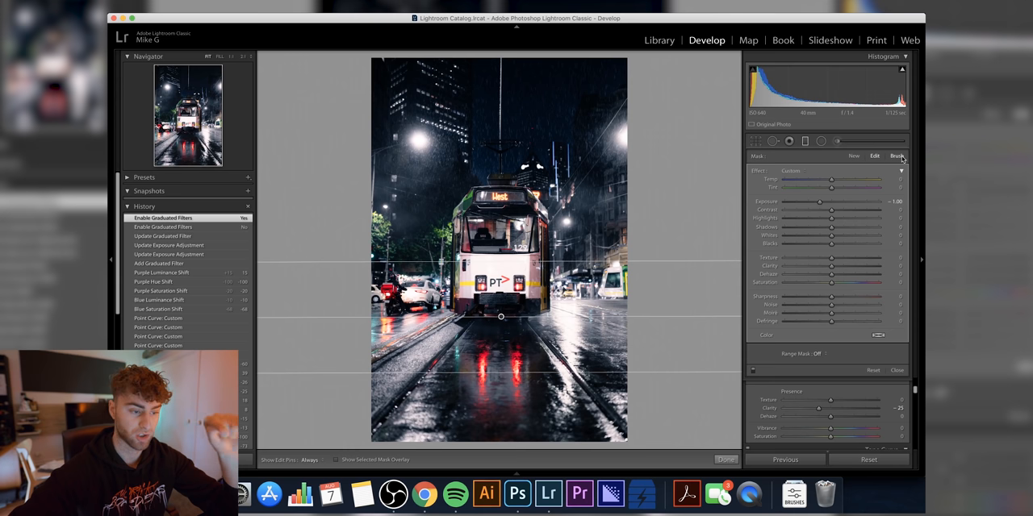
{"action": "mouse_move", "coordinate": [897, 155]}
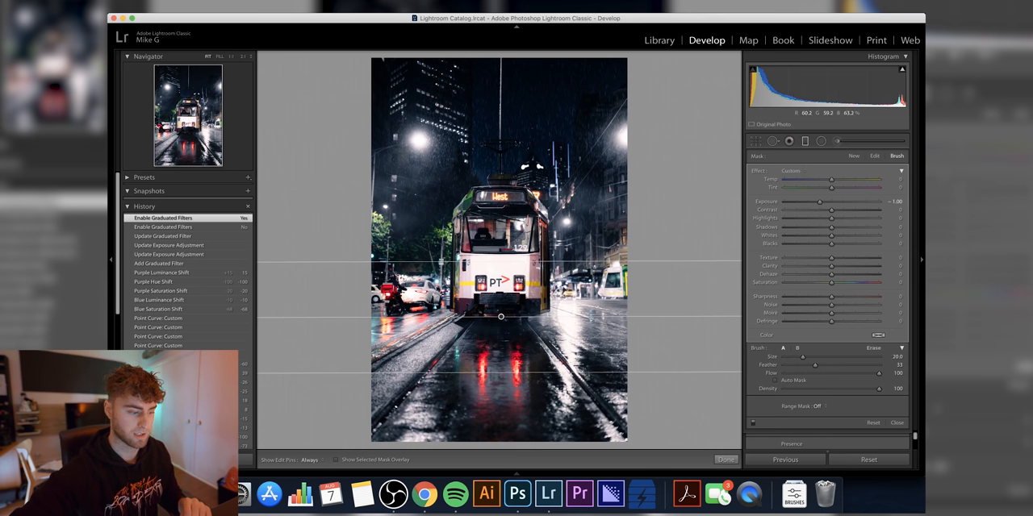
{"action": "left_click", "coordinate": [339, 460]}
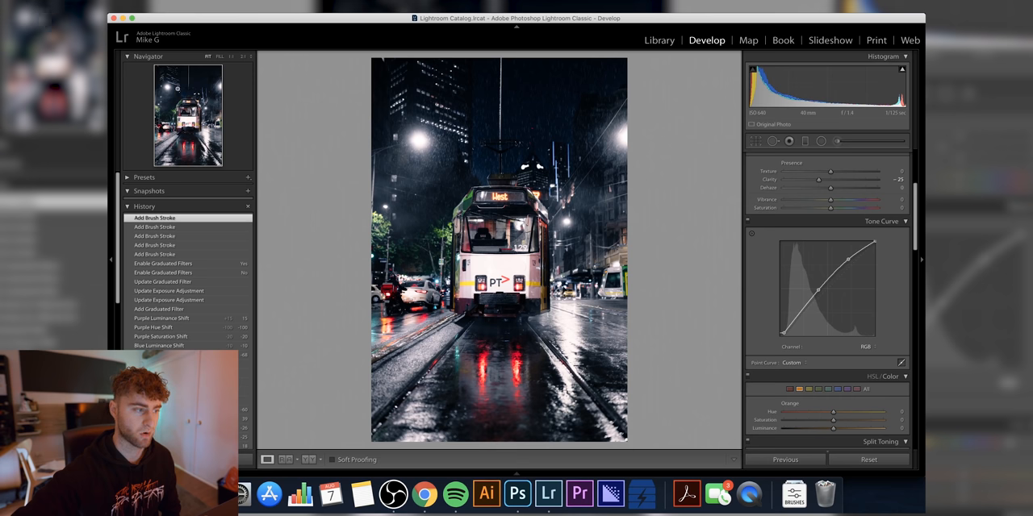
{"action": "mouse_move", "coordinate": [410, 190]}
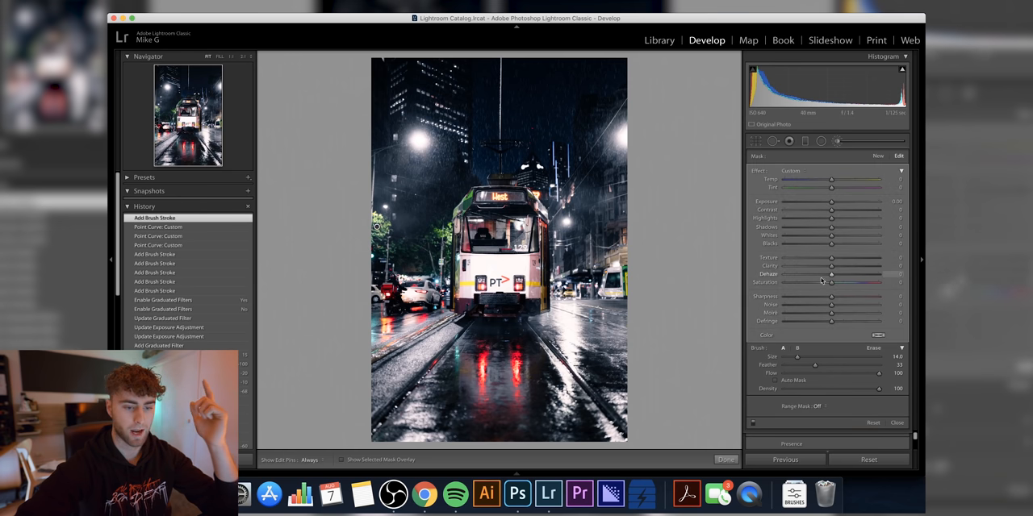
- Lower the brushed area's saturation and adjust its colour temperature
{"action": "left_click_drag", "start_coordinate": [831, 283], "coordinate": [805, 282]}
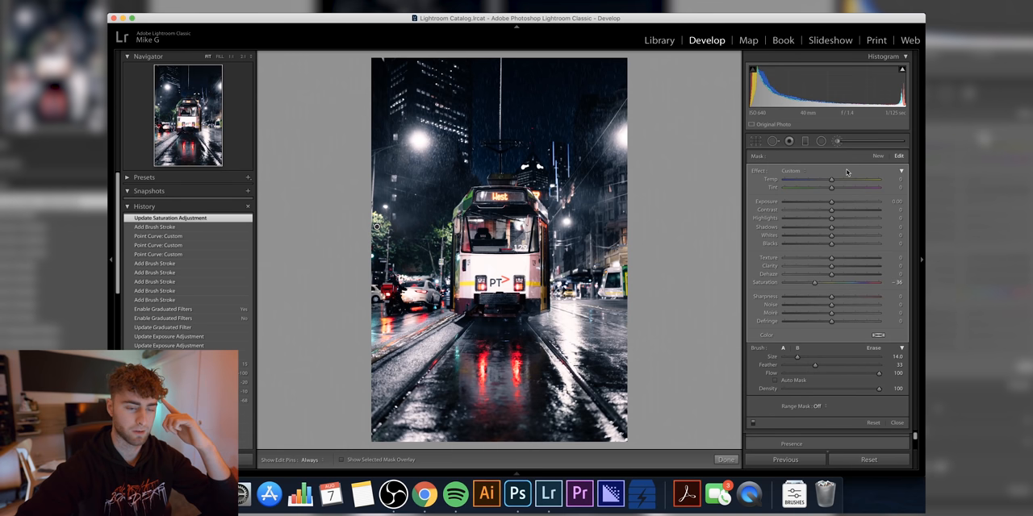
{"action": "left_click_drag", "start_coordinate": [807, 179], "coordinate": [835, 179]}
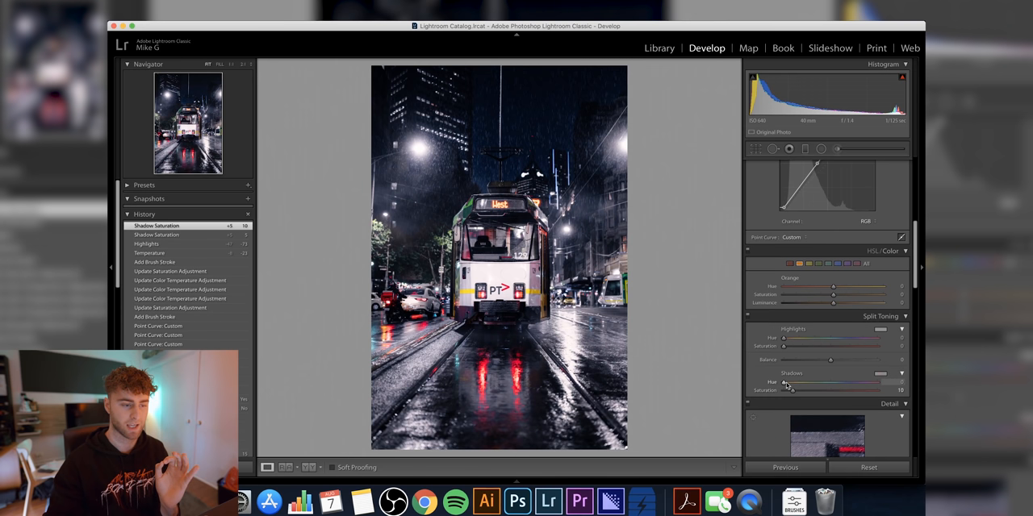
- Tune the Split Toning shadow hue and saturation, trying purple before settling on a cool blue tint
{"action": "left_click_drag", "start_coordinate": [806, 381], "coordinate": [821, 380]}
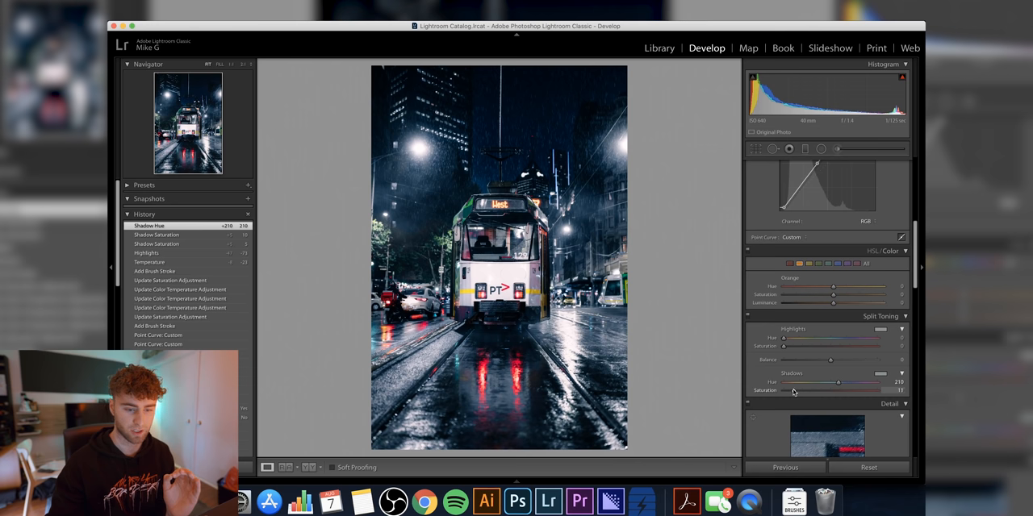
{"action": "left_click_drag", "start_coordinate": [815, 390], "coordinate": [833, 391]}
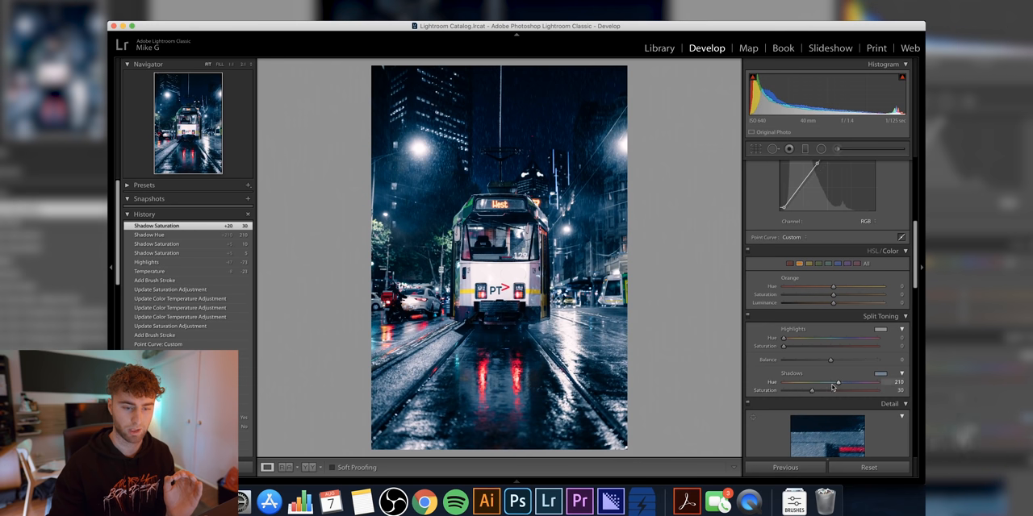
{"action": "left_click_drag", "start_coordinate": [838, 380], "coordinate": [851, 381]}
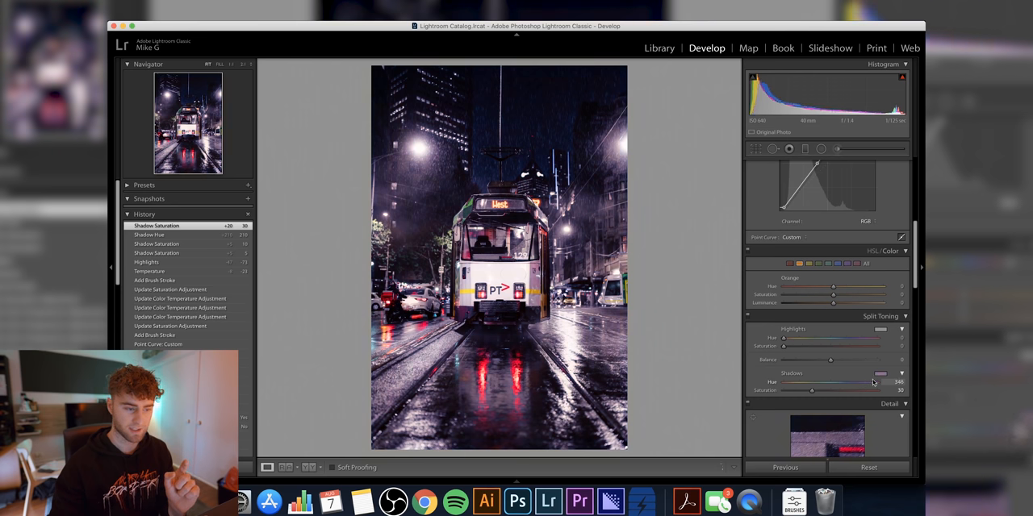
{"action": "left_click_drag", "start_coordinate": [875, 381], "coordinate": [829, 381]}
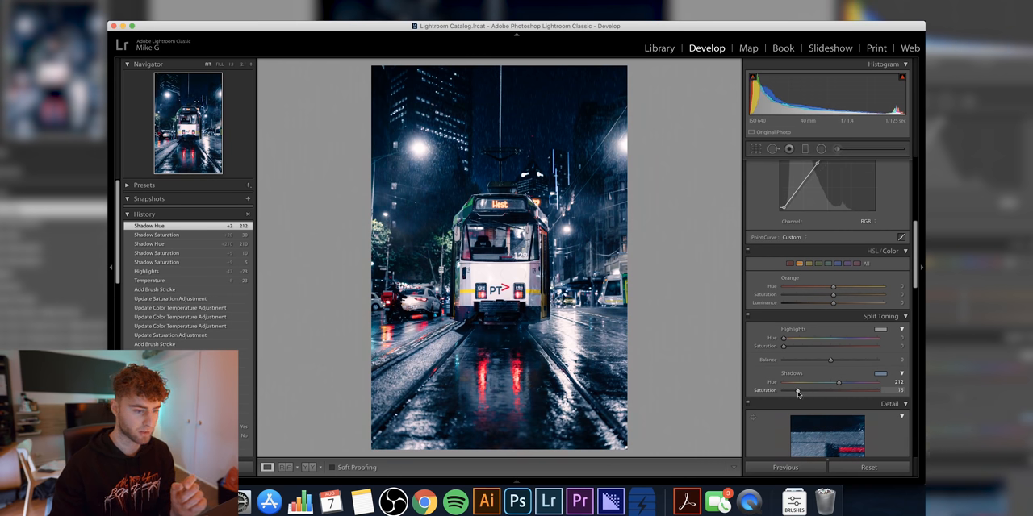
{"action": "left_click_drag", "start_coordinate": [807, 391], "coordinate": [793, 390]}
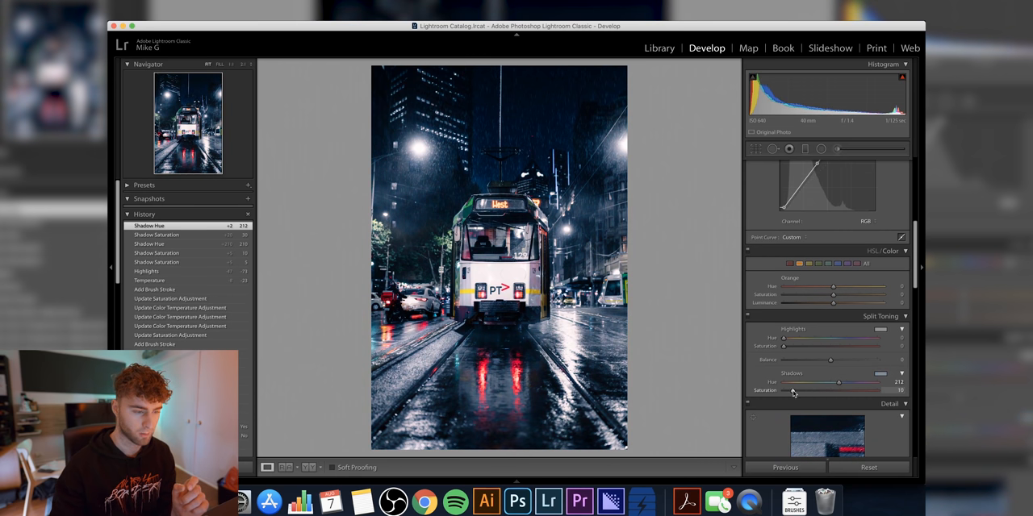
{"action": "left_click_drag", "start_coordinate": [810, 383], "coordinate": [790, 382]}
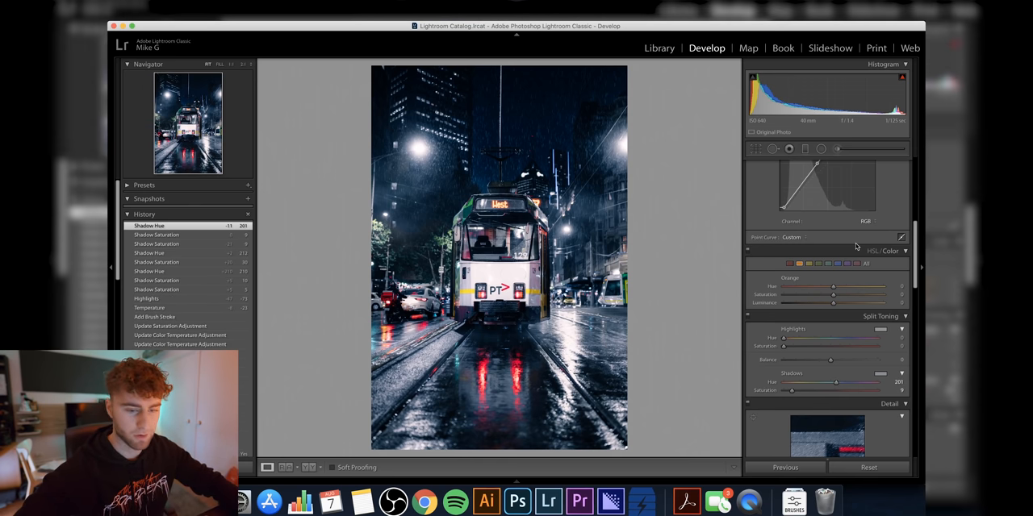
- Deepen the photo's shadows in the Basic panel, backing off slightly after going too dark
{"action": "left_click", "coordinate": [849, 263]}
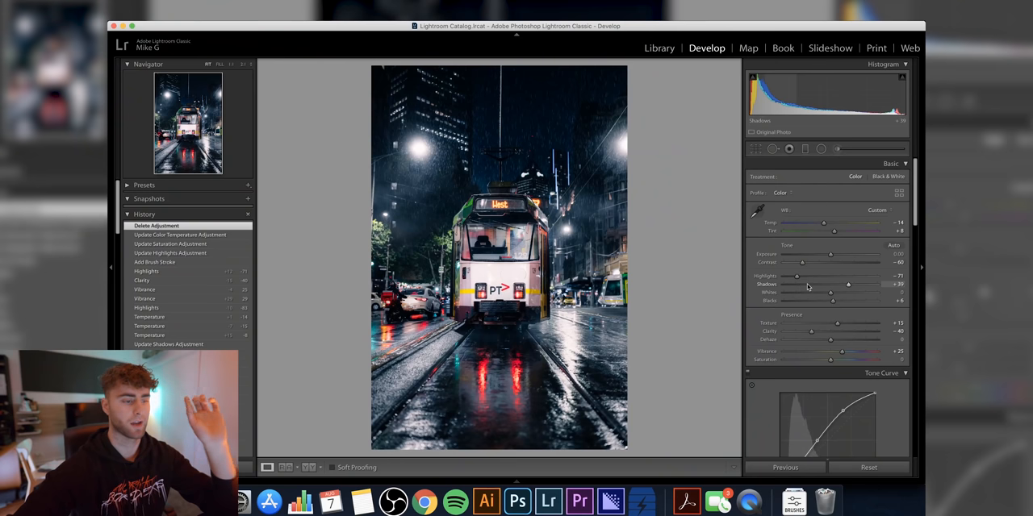
{"action": "left_click_drag", "start_coordinate": [848, 284], "coordinate": [793, 284]}
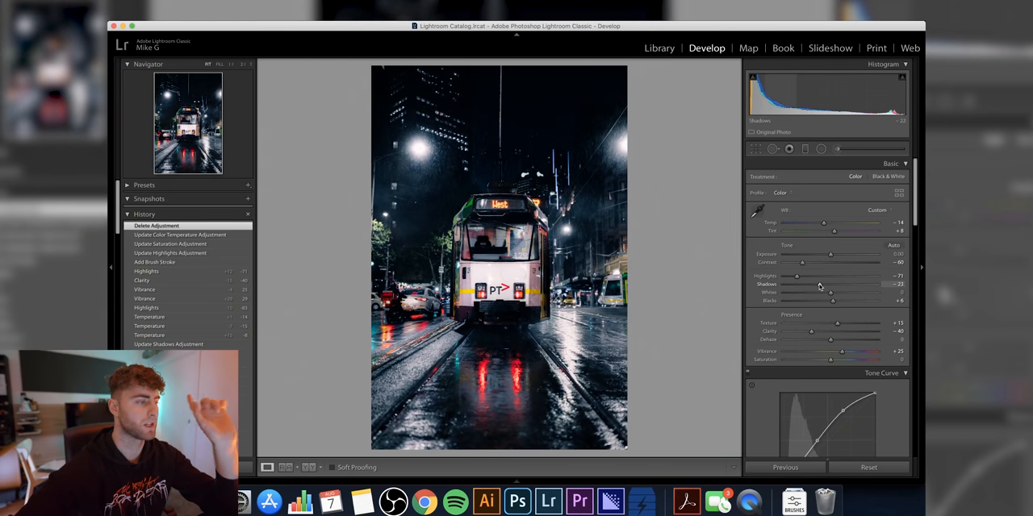
{"action": "left_click_drag", "start_coordinate": [793, 284], "coordinate": [823, 284]}
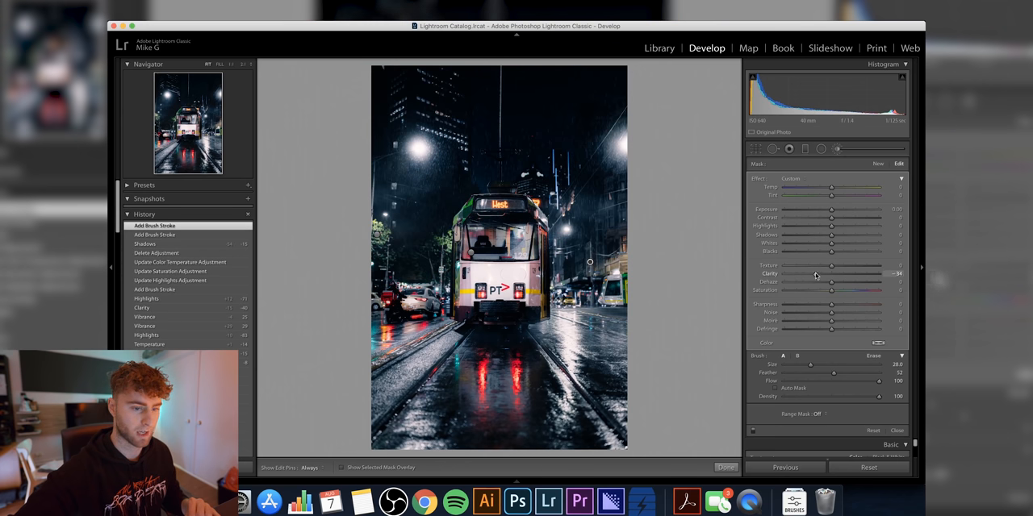
- Adjust the clarity of the darkening brush strokes
{"action": "left_click_drag", "start_coordinate": [815, 226], "coordinate": [847, 226]}
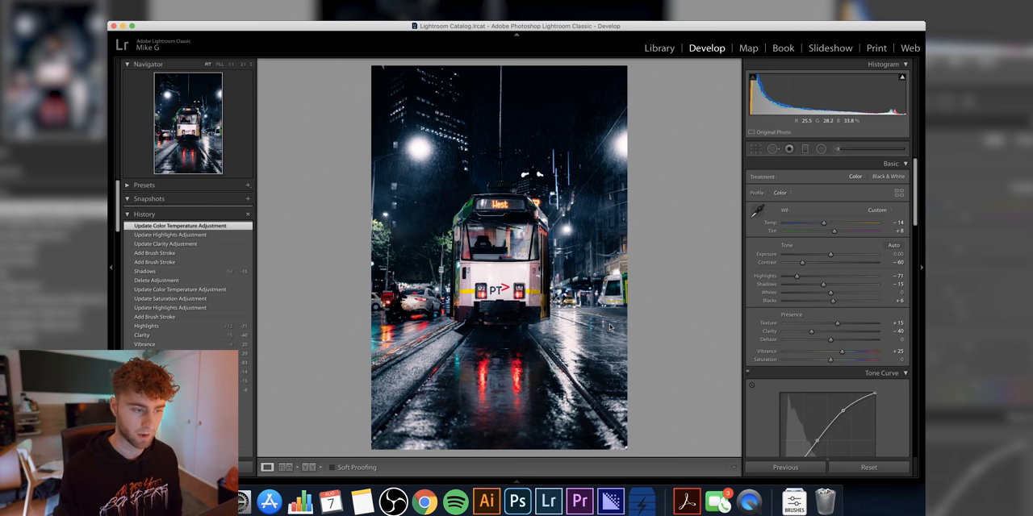
{"action": "left_click_drag", "start_coordinate": [810, 276], "coordinate": [815, 276]}
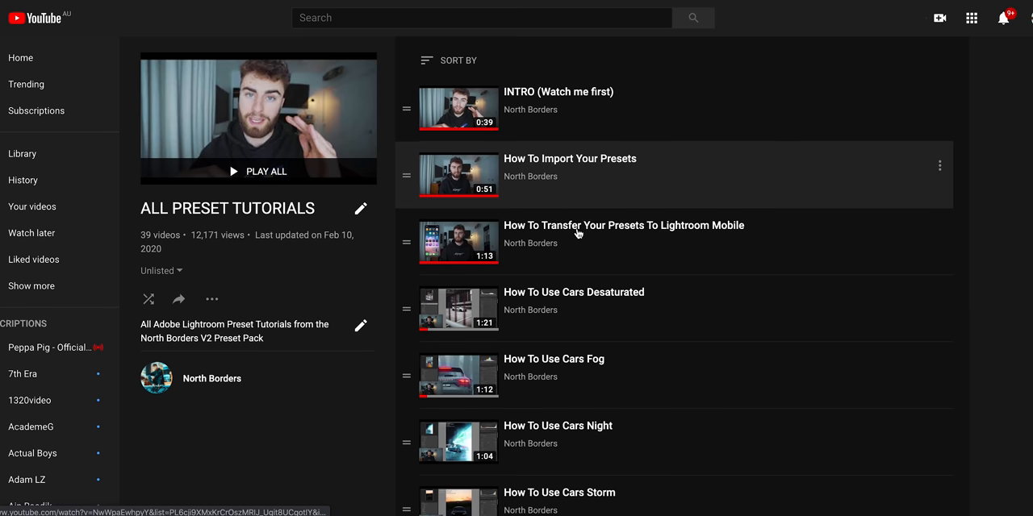
- Reach the 400mm car photography video and expand its full description with merchandise and preset links
{"action": "scroll", "scroll_direction": "down", "scroll_amount": 3}
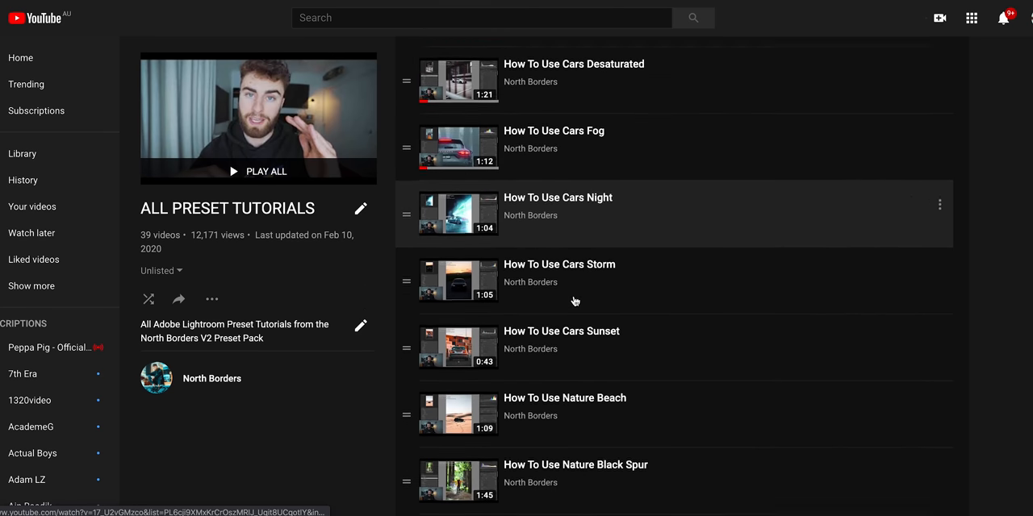
{"action": "scroll", "scroll_direction": "down", "scroll_amount": 3}
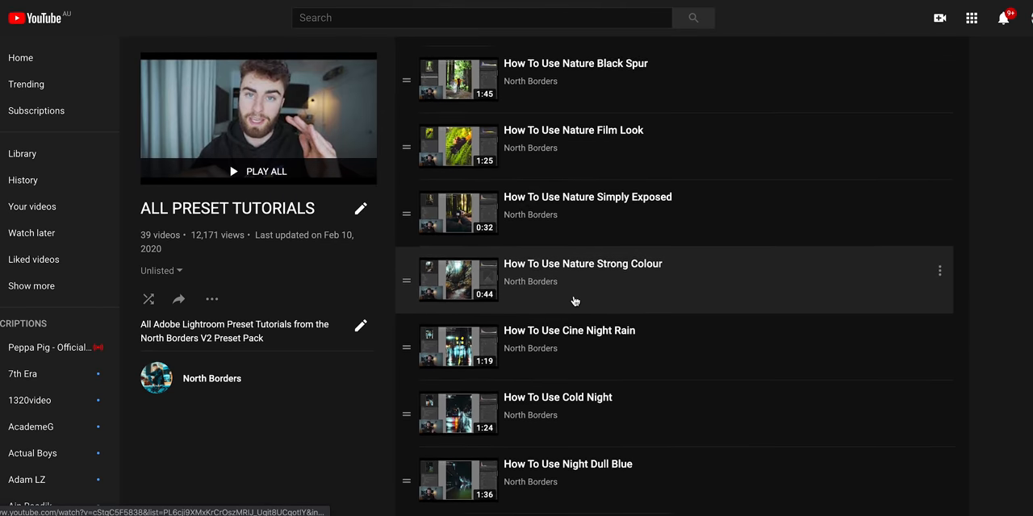
{"action": "scroll", "scroll_direction": "down", "scroll_amount": 3}
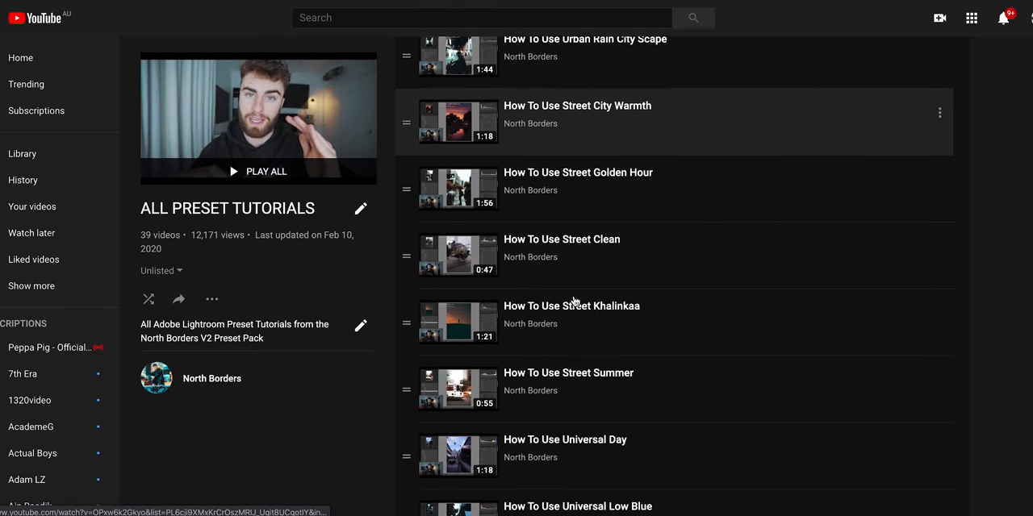
{"action": "scroll", "scroll_direction": "down", "scroll_amount": 3}
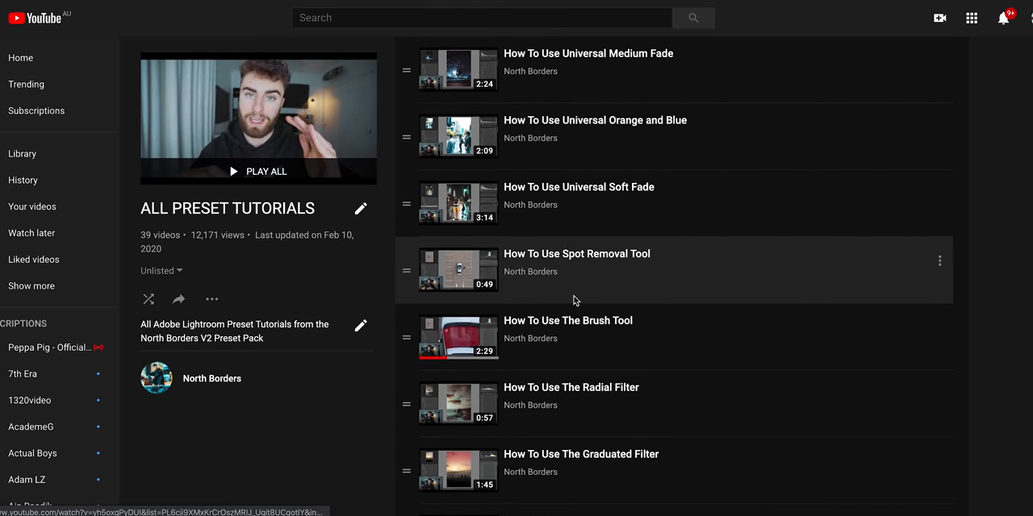
{"action": "scroll", "scroll_direction": "down", "scroll_amount": 3}
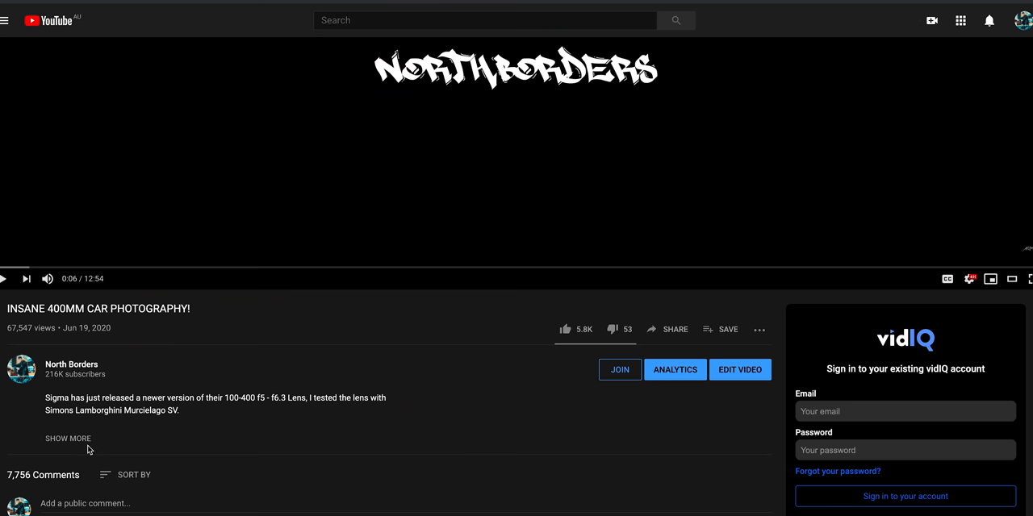
{"action": "left_click", "coordinate": [68, 439]}
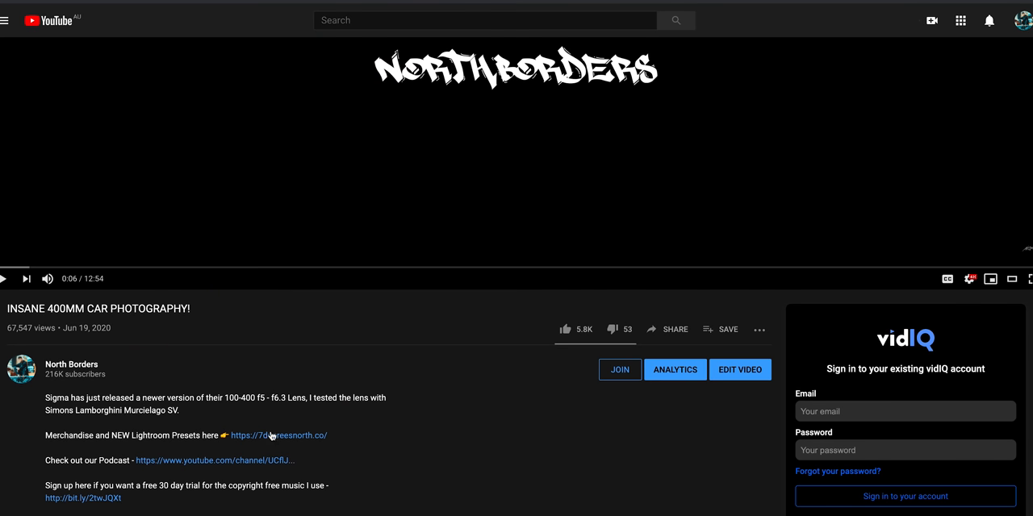